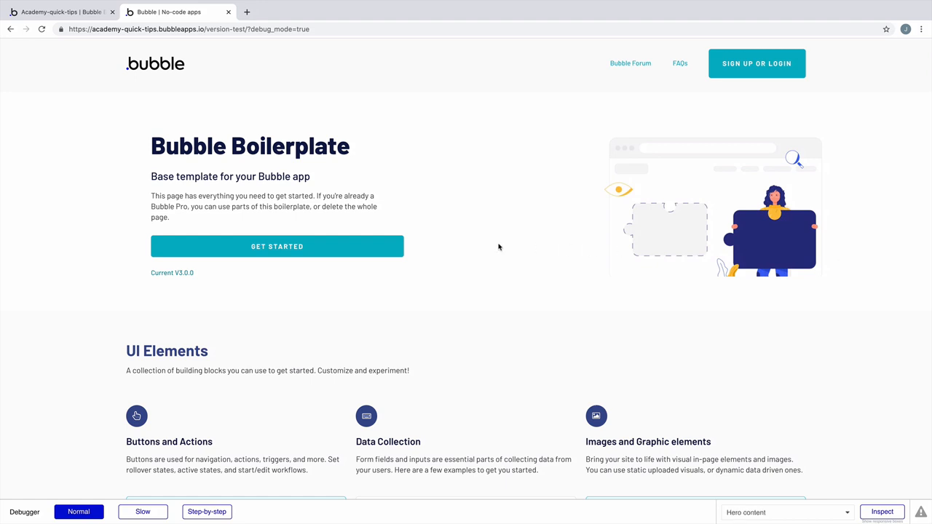
# Step: Add a 'Scroll to an element' action to the GET STARTED click workflow
pyautogui.scroll(-3)
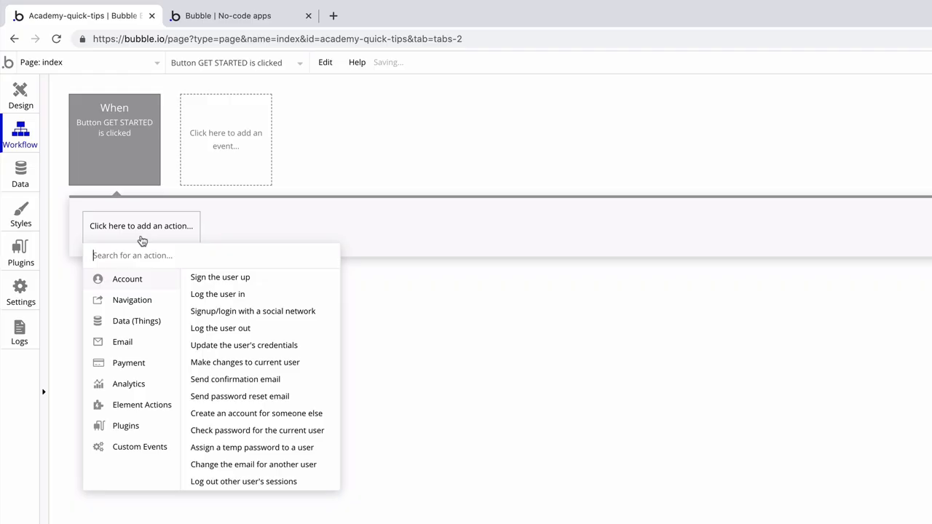
pyautogui.click(142, 404)
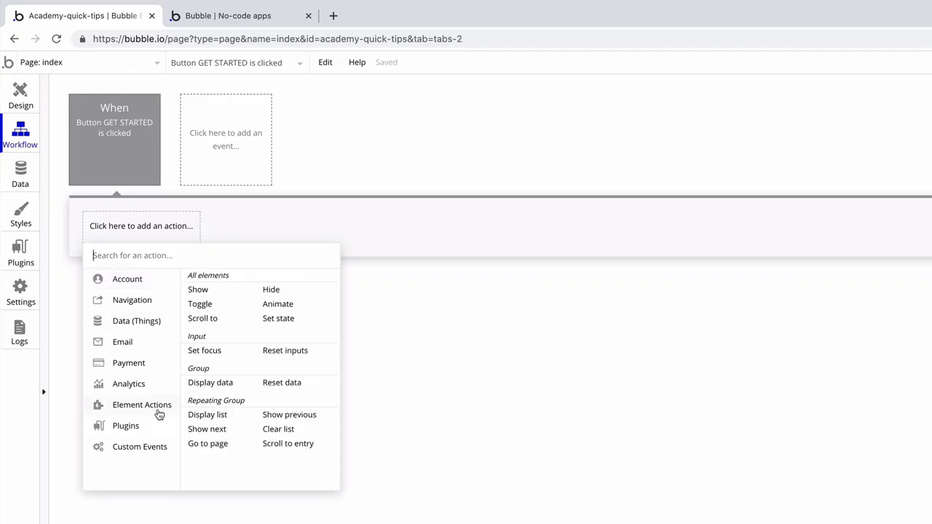
pyautogui.click(202, 318)
pyautogui.write('ui')
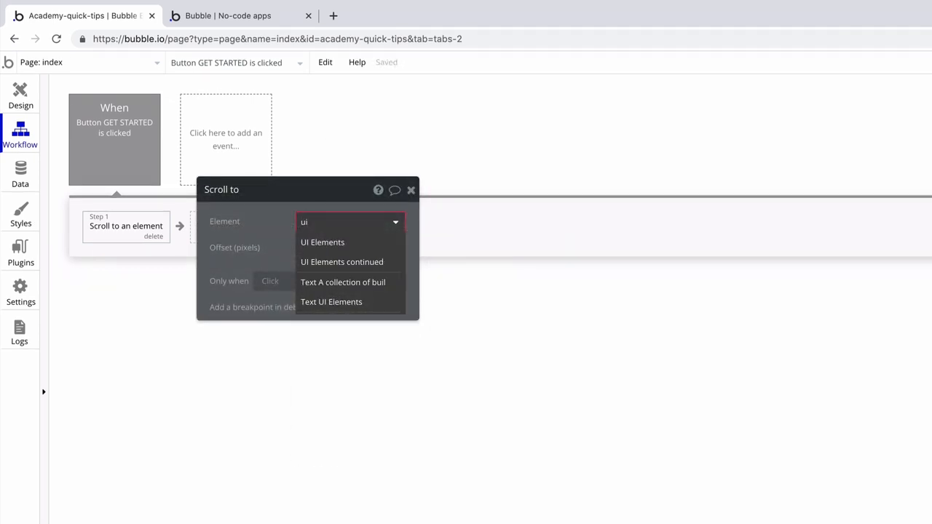
# Step: Target the Full Width image in the scroll step, then test GET STARTED in preview
pyautogui.click(322, 241)
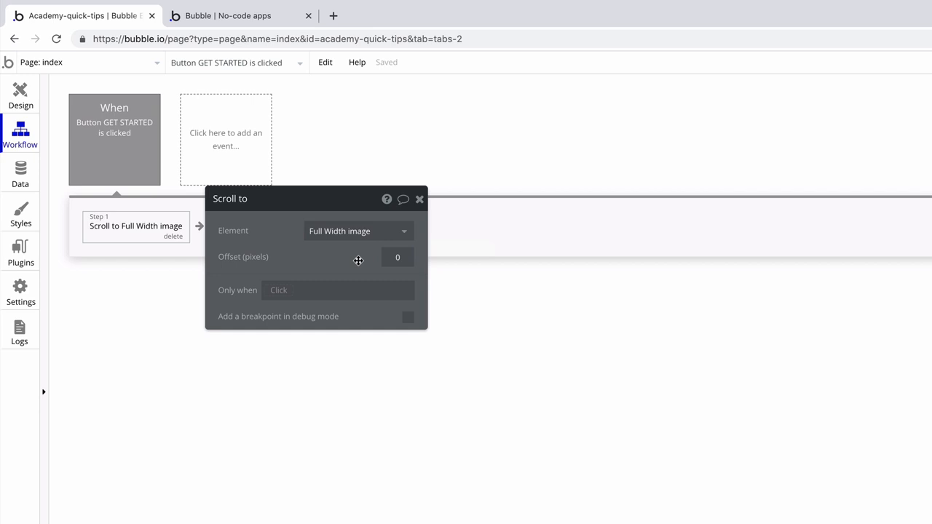
pyautogui.click(419, 198)
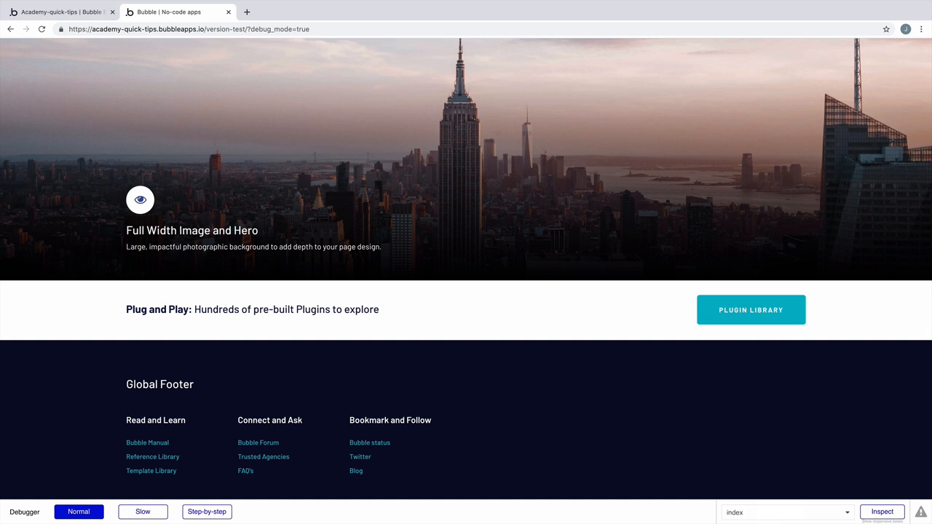
pyautogui.click(786, 512)
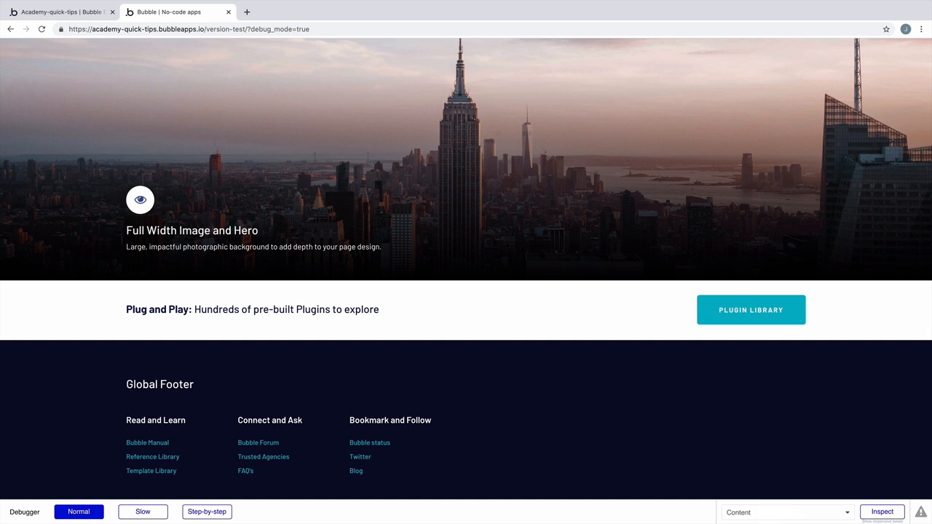